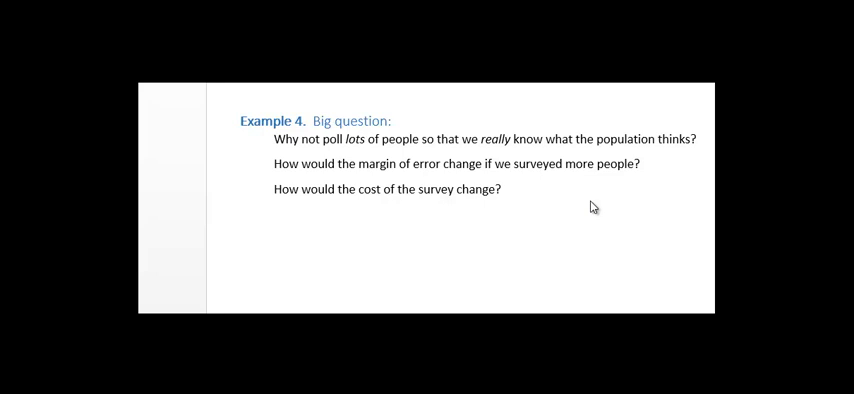
mouse_move(699, 147)
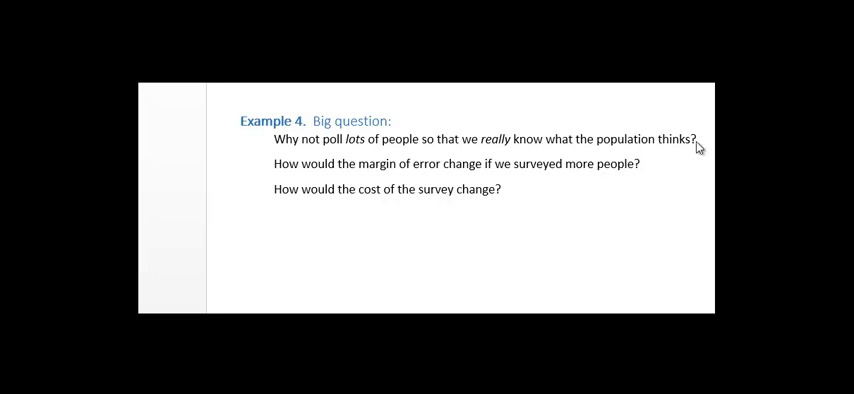
mouse_move(668, 150)
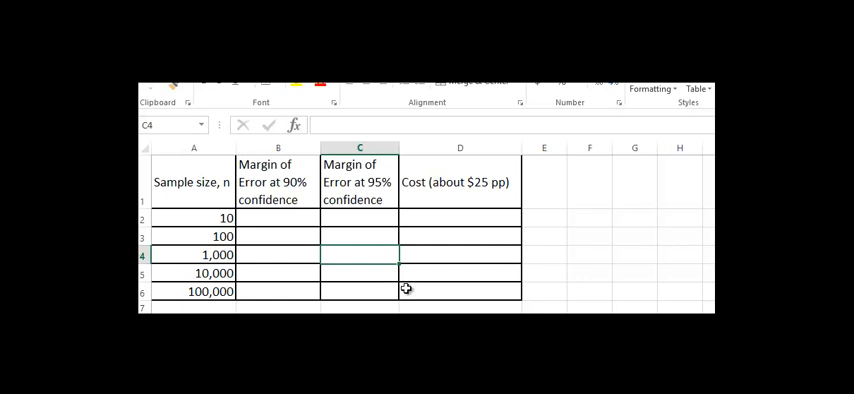
mouse_move(280, 210)
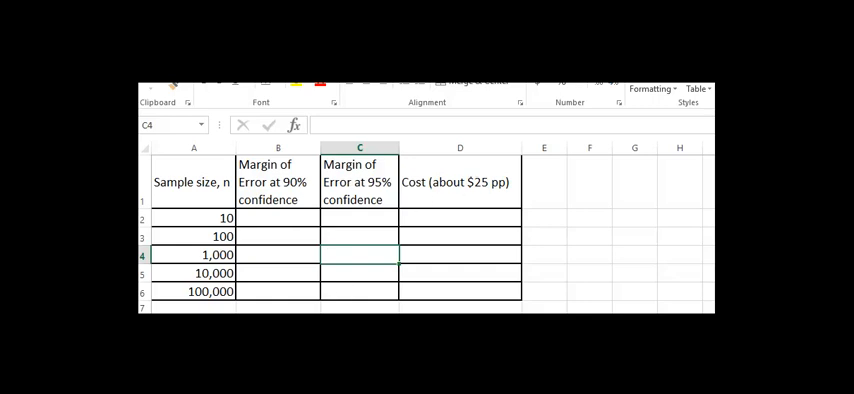
mouse_move(292, 215)
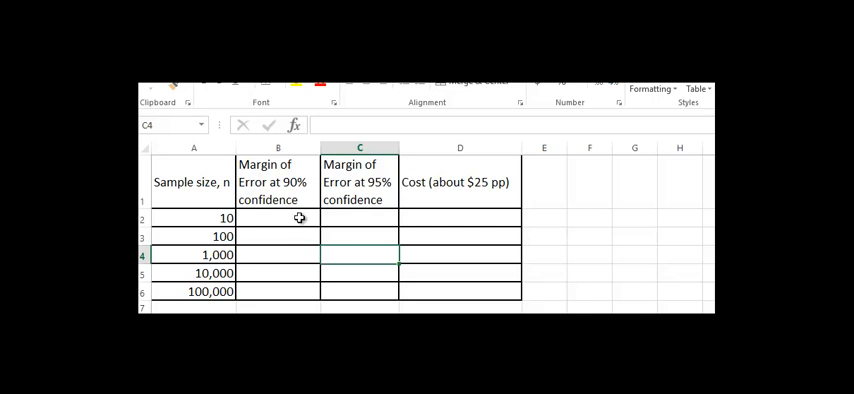
Enter =82/SQRT(10) as the 90% margin of error for sample size 10
click(278, 218)
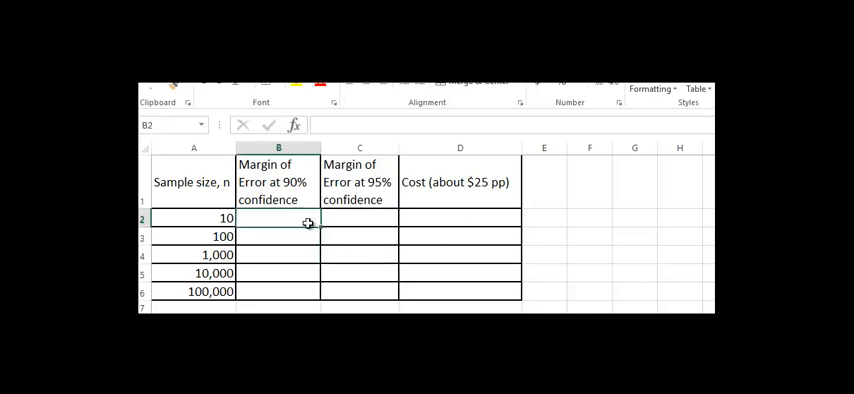
text(=)
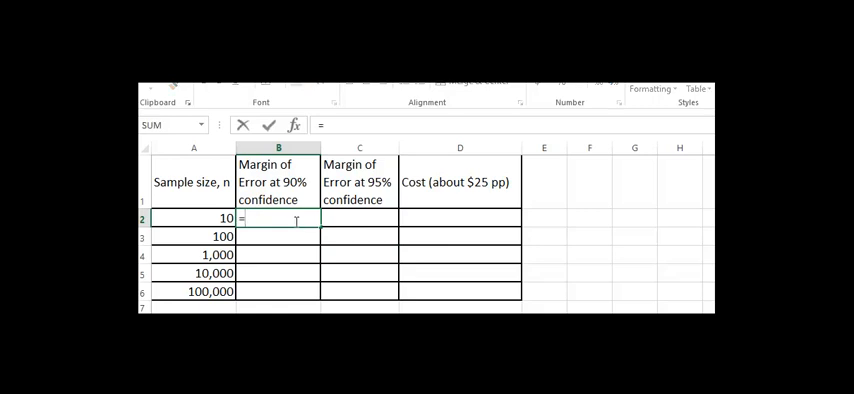
text(82)
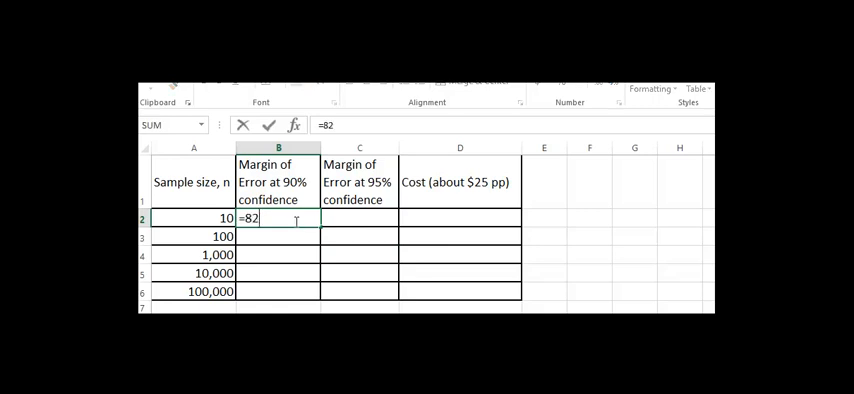
text(/)
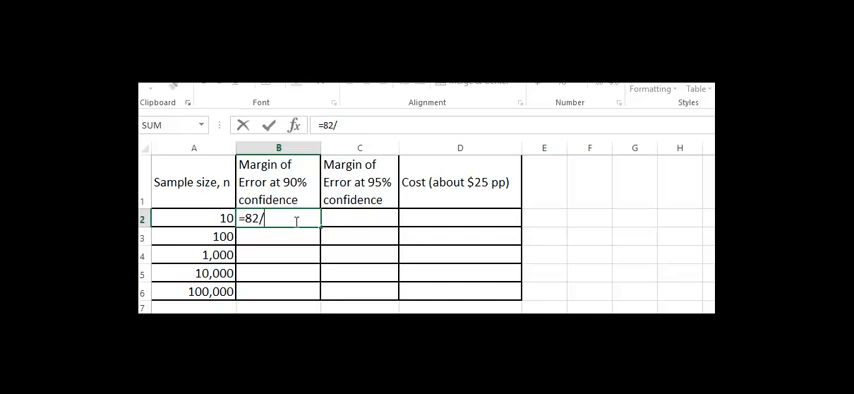
text(sqrt()
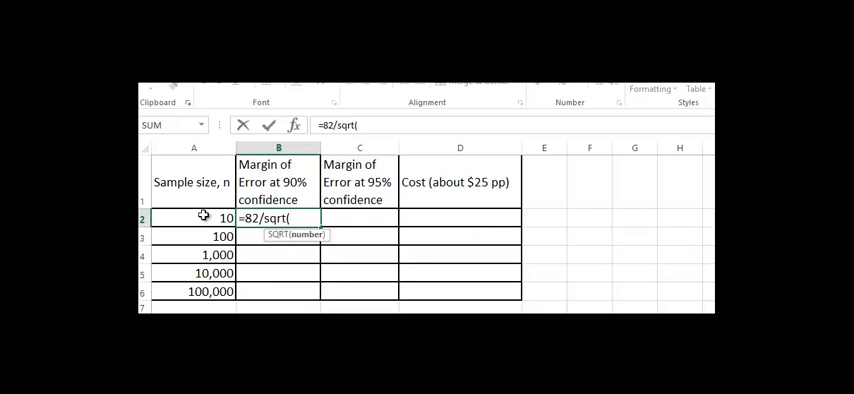
text(10)
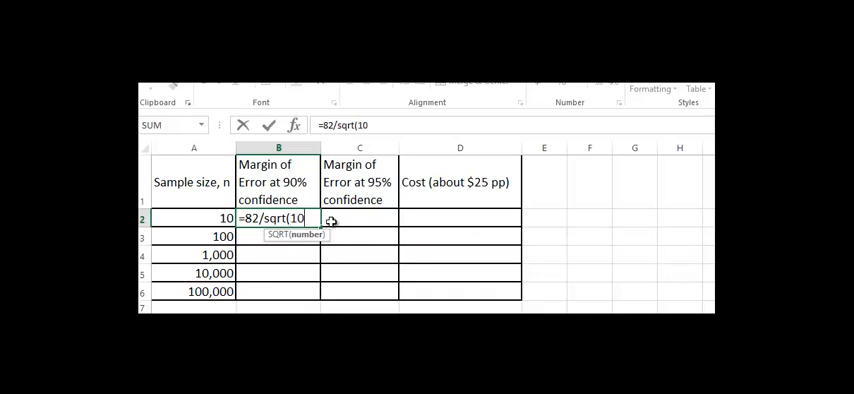
text())
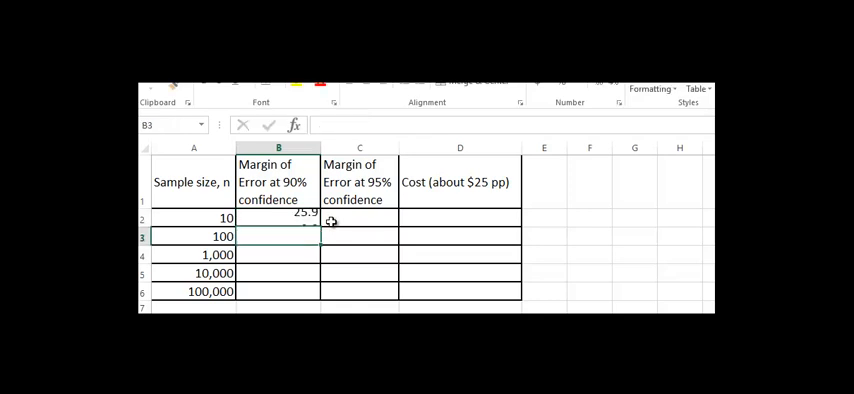
Change the formula to =82/SQRT(A2) so it uses the sample size, showing 25.9
click(278, 217)
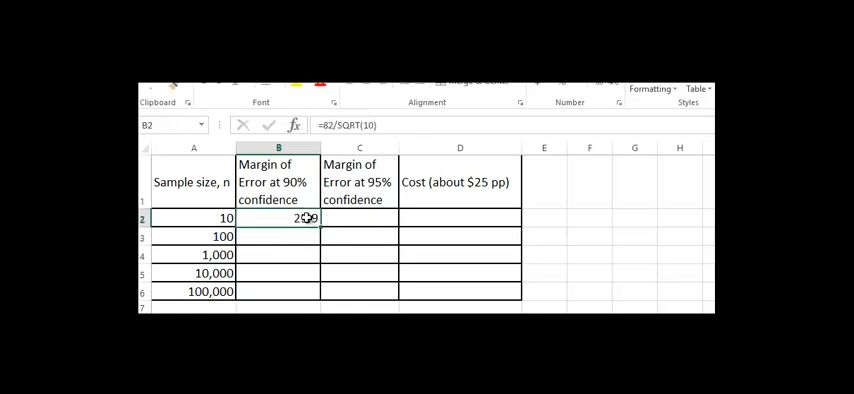
double_click(278, 218)
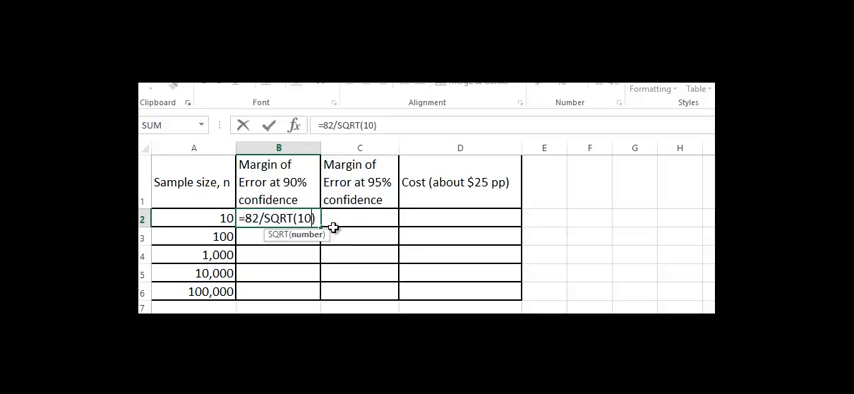
key(Backspace)
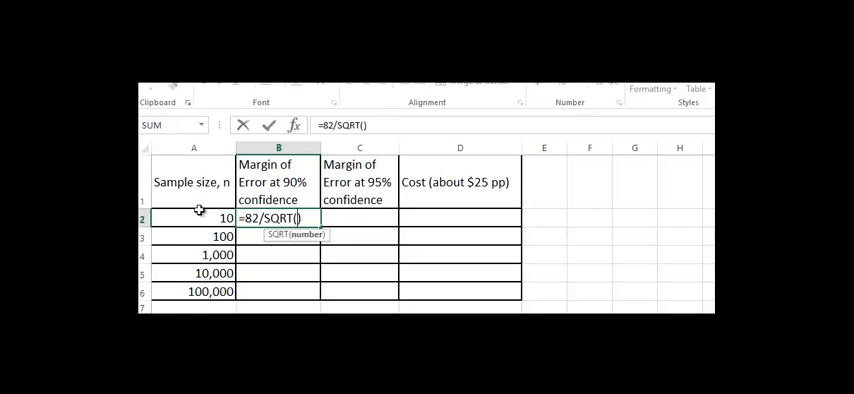
click(192, 218)
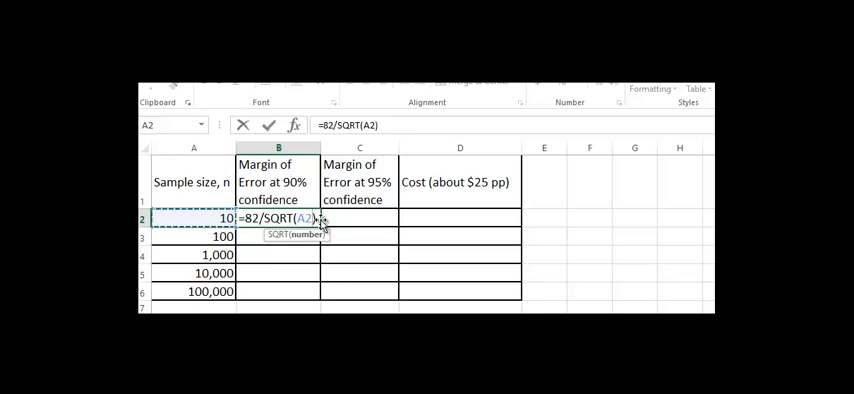
key(Return)
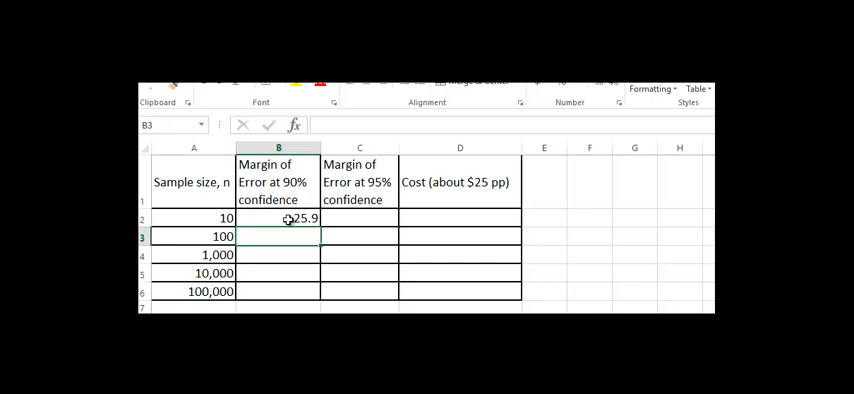
Copy B2's formula down to B6, then check the copied margins 8.2, 2.6, 0.8 and 0.3
click(278, 218)
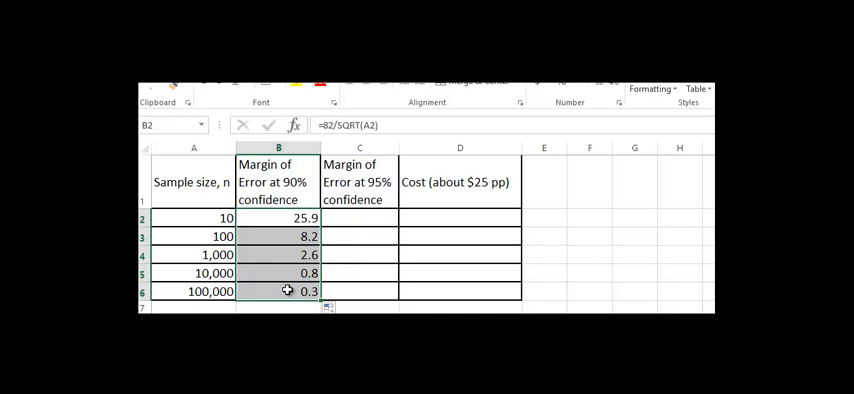
click(288, 291)
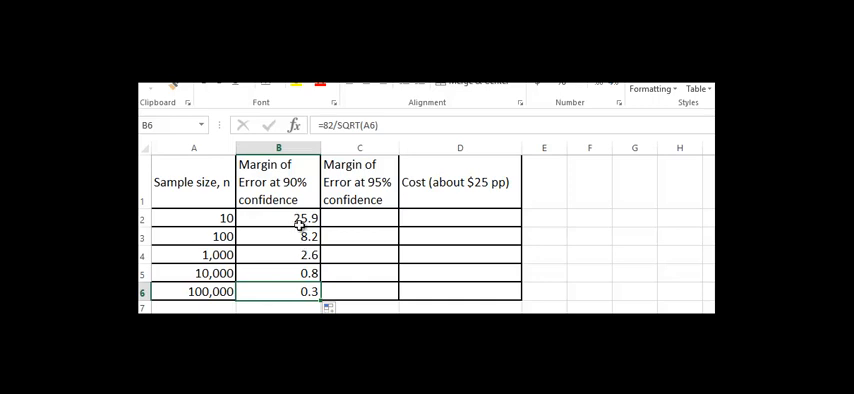
click(278, 236)
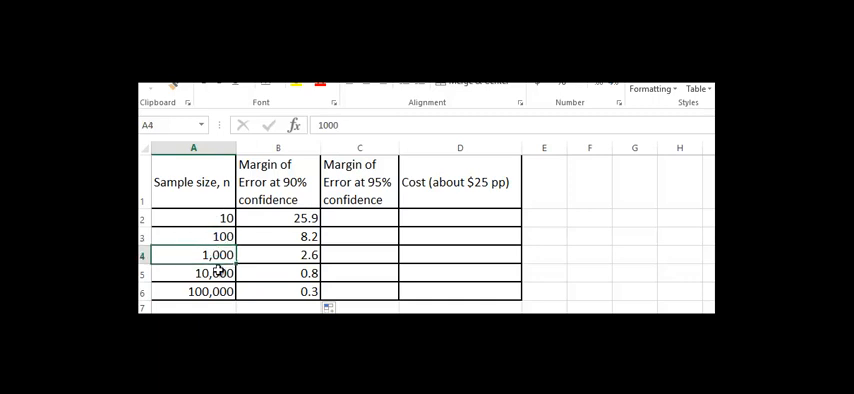
click(278, 236)
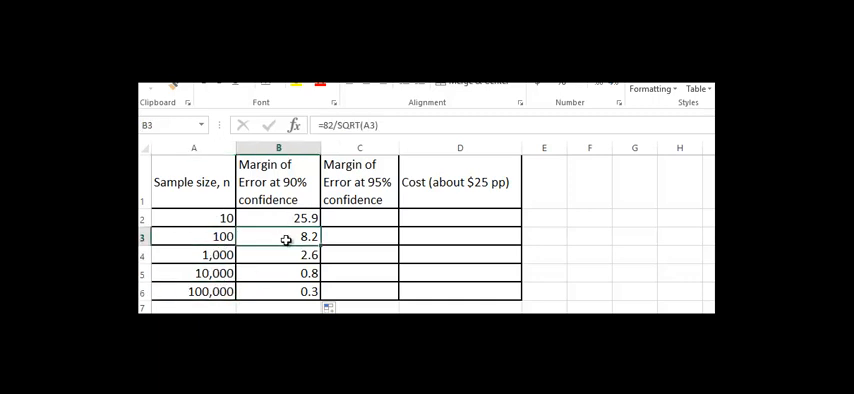
click(279, 291)
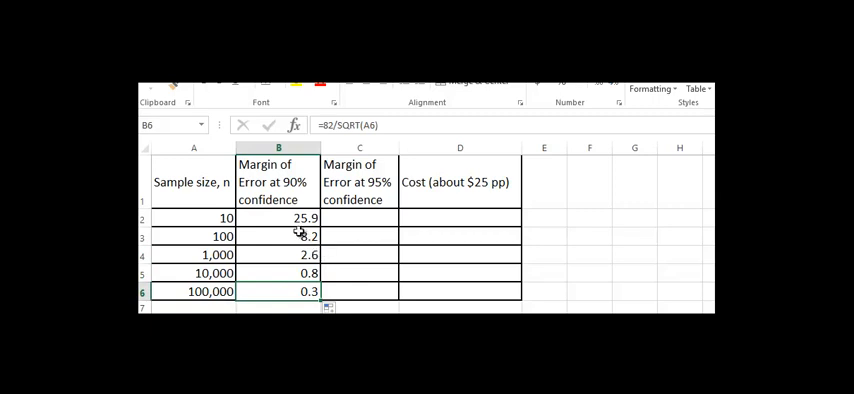
mouse_move(341, 218)
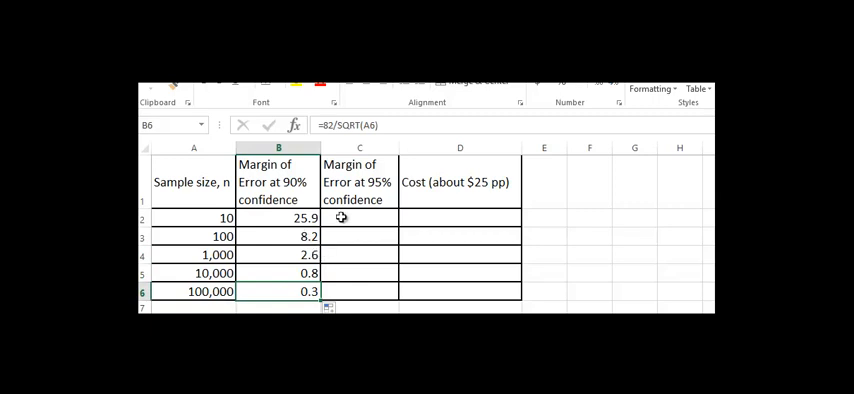
Enter =100/SQRT(A2) in C2, giving a 31.6 margin for the sample of 10
click(359, 218)
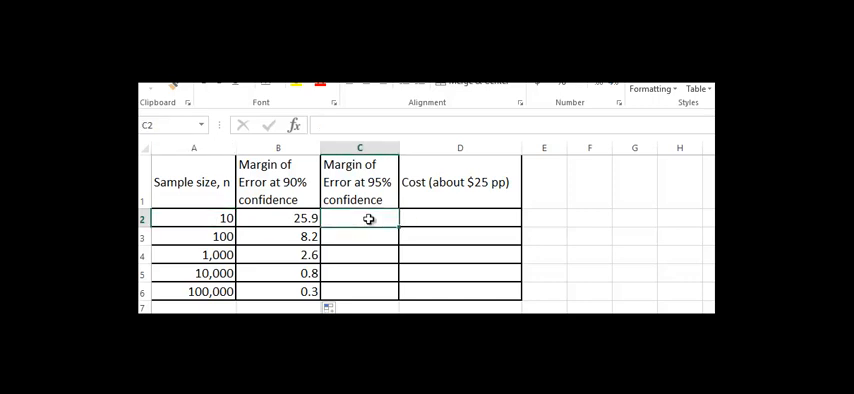
text(=100)
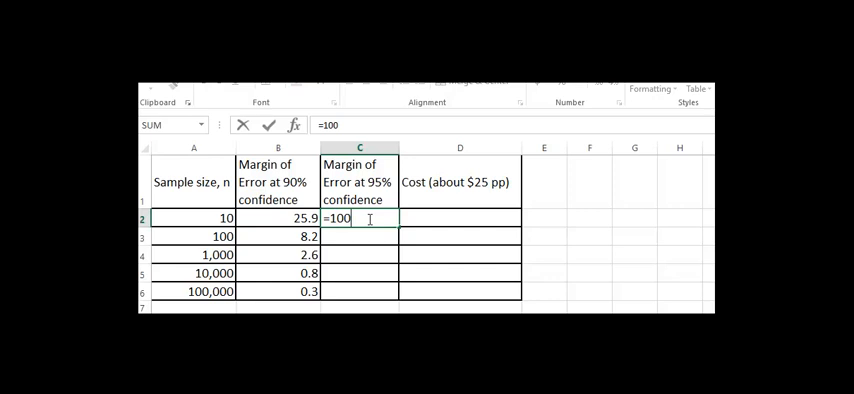
text(/sqrt()
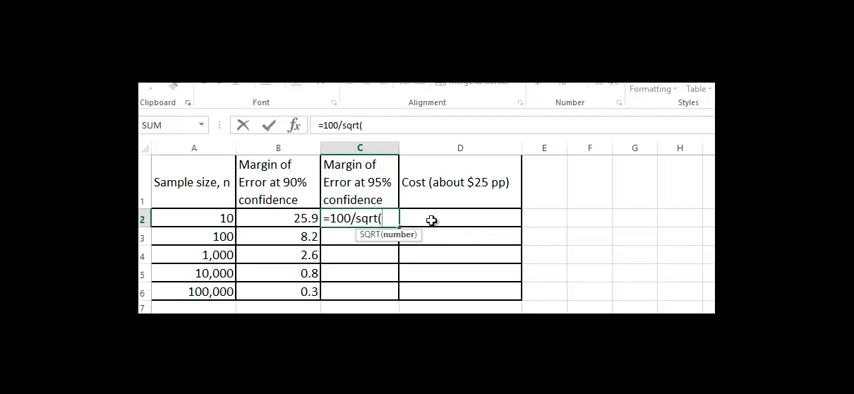
text(a2))
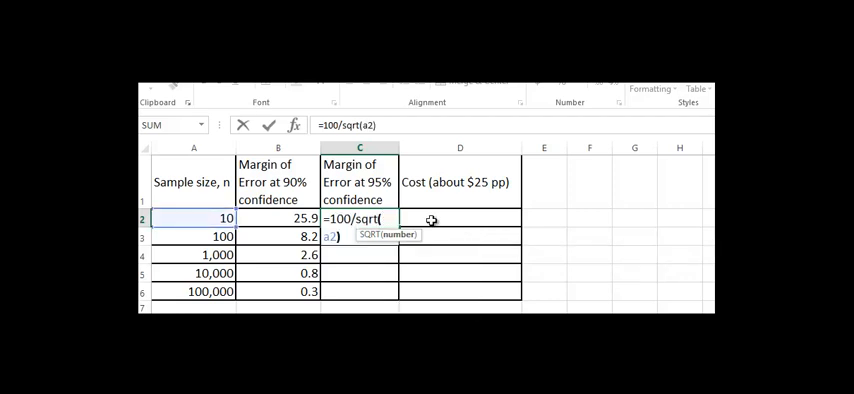
key(Return)
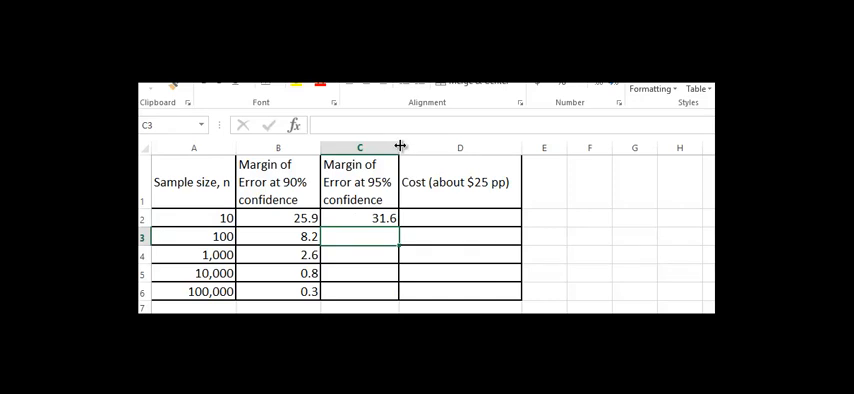
Widen the 95% margin column and confirm C2 holds =100/SQRT(A2), showing 31.6
drag(401, 147, 410, 147)
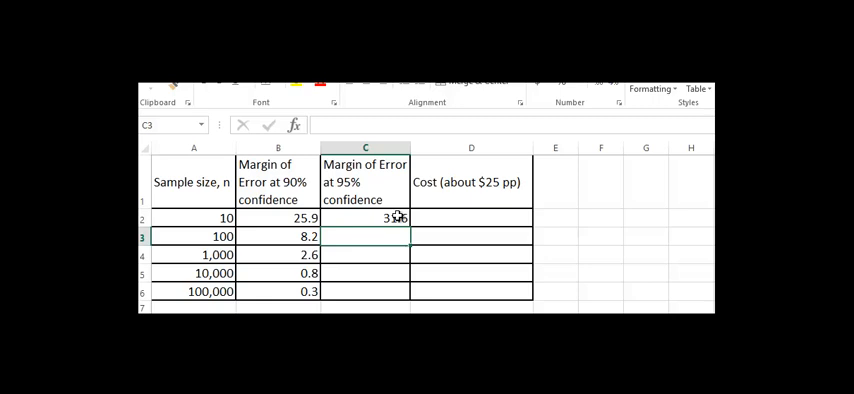
click(365, 218)
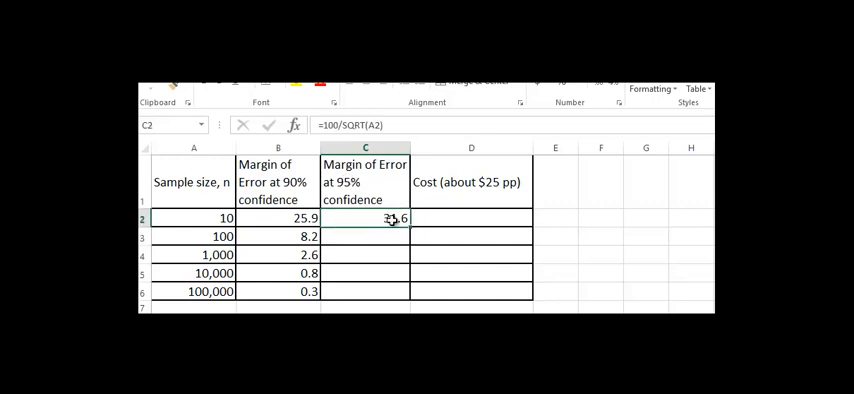
double_click(365, 218)
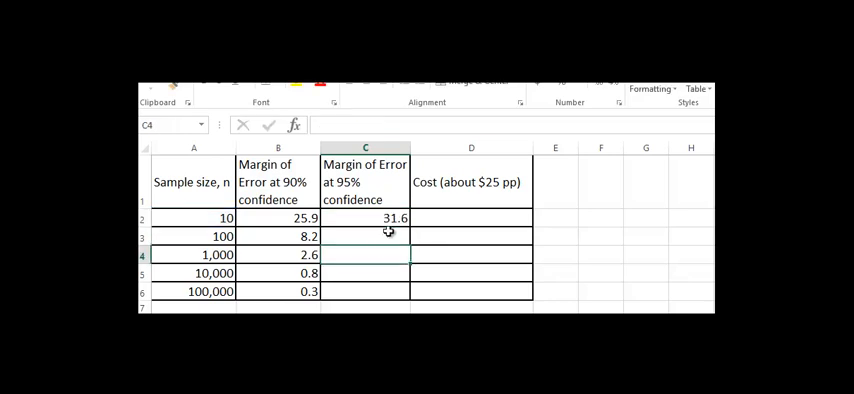
click(365, 218)
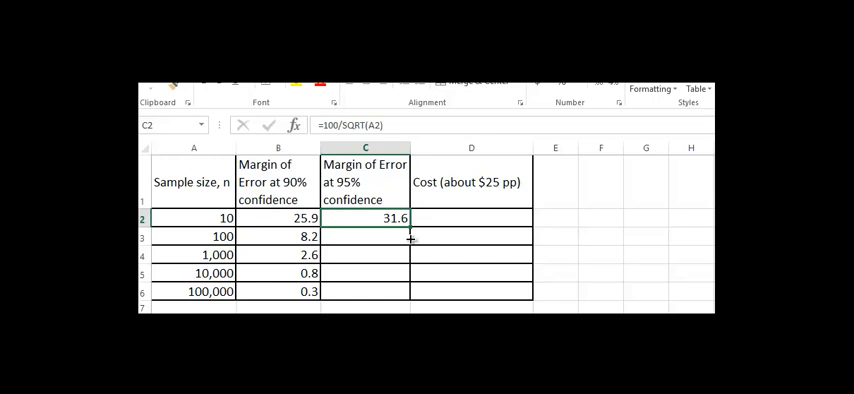
Copy the 95% formula down to C6 and inspect the 100,000-sample formula without changing it
drag(408, 218, 408, 291)
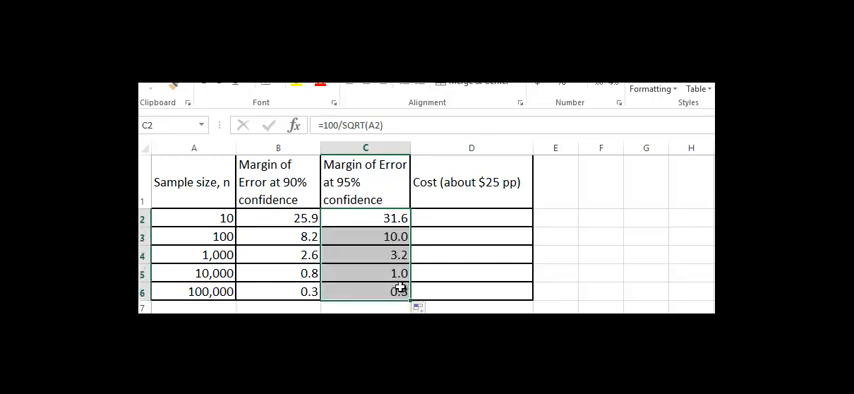
click(365, 291)
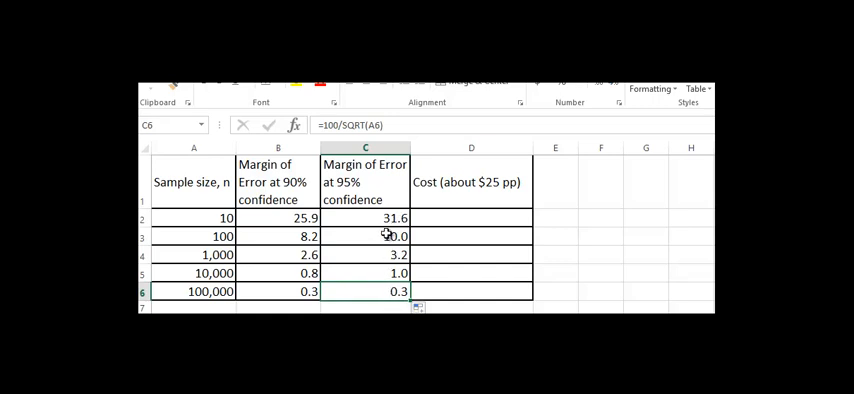
double_click(365, 291)
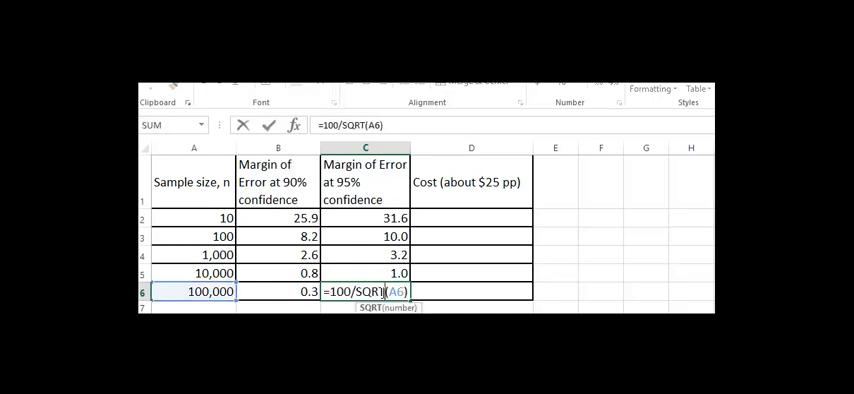
text($)
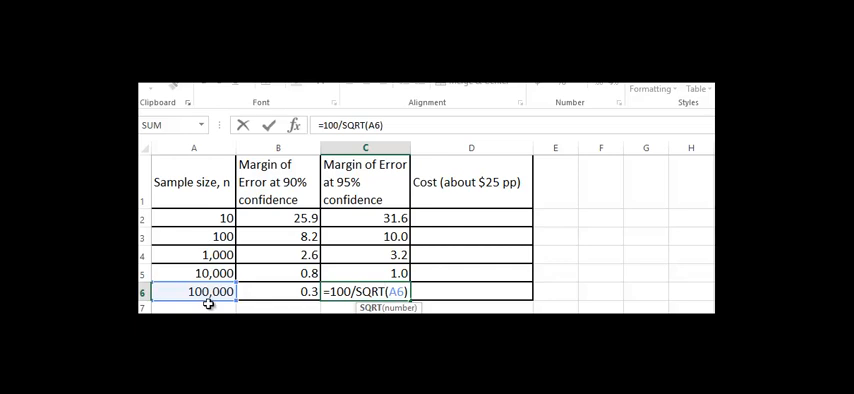
key(Return)
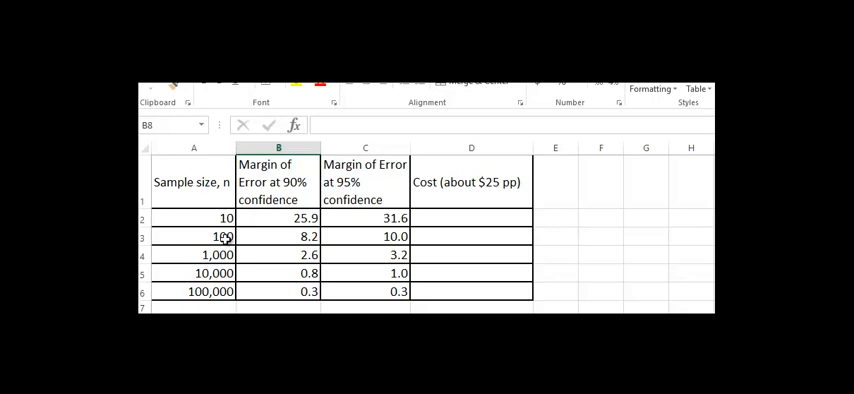
mouse_move(380, 254)
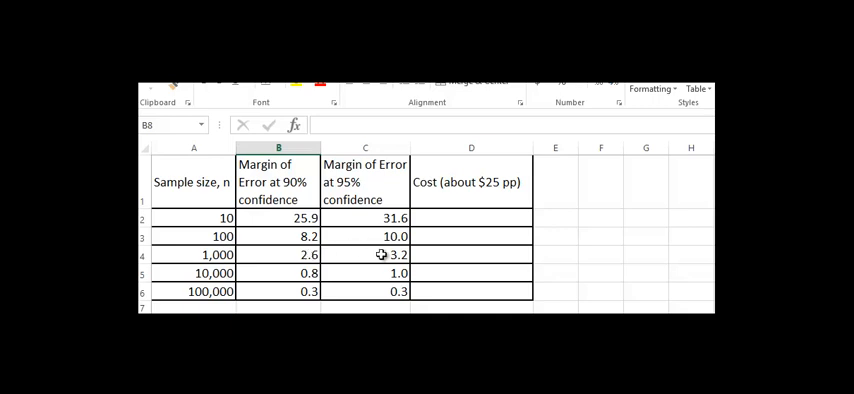
click(365, 254)
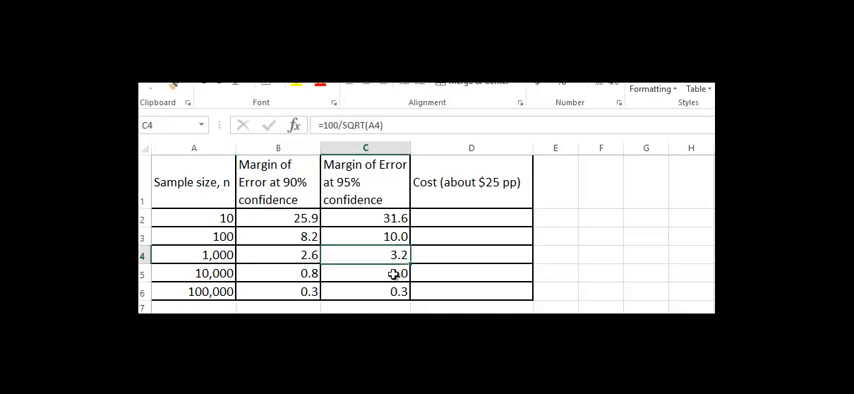
click(365, 272)
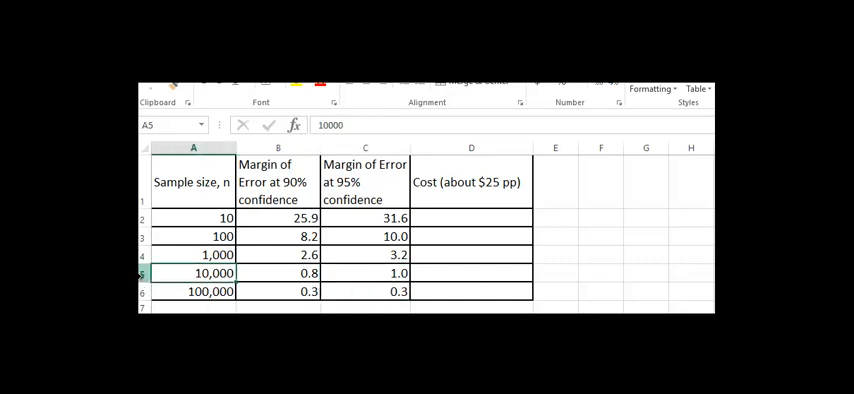
click(365, 273)
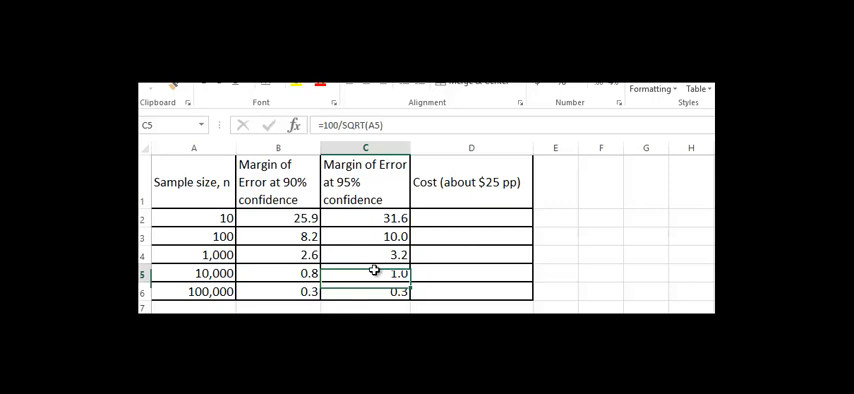
click(193, 272)
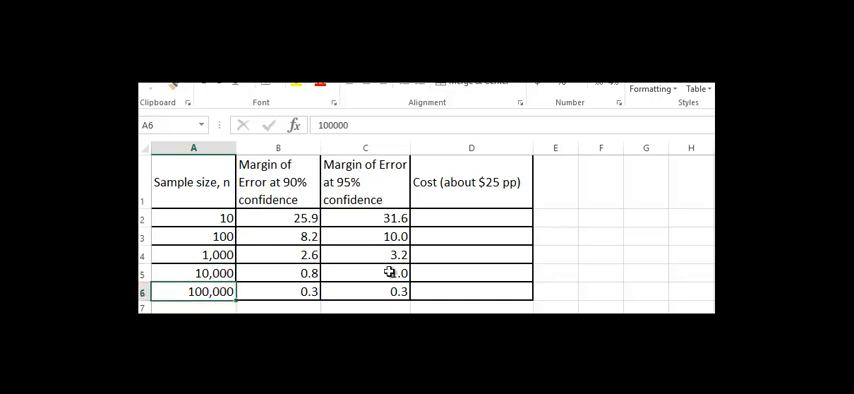
click(365, 291)
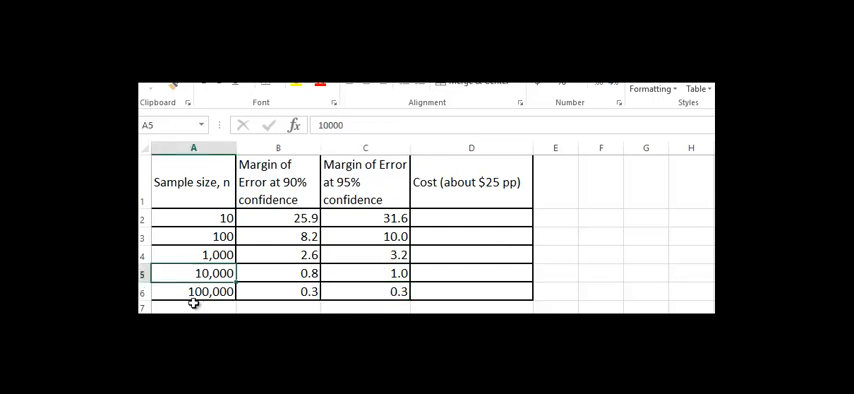
mouse_move(365, 280)
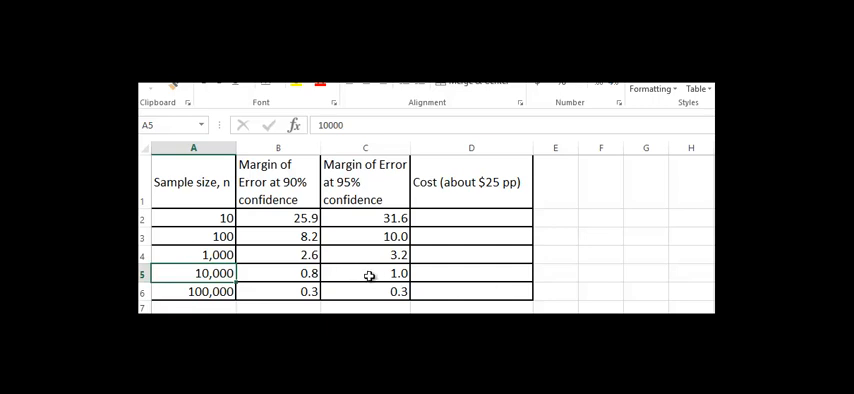
click(365, 273)
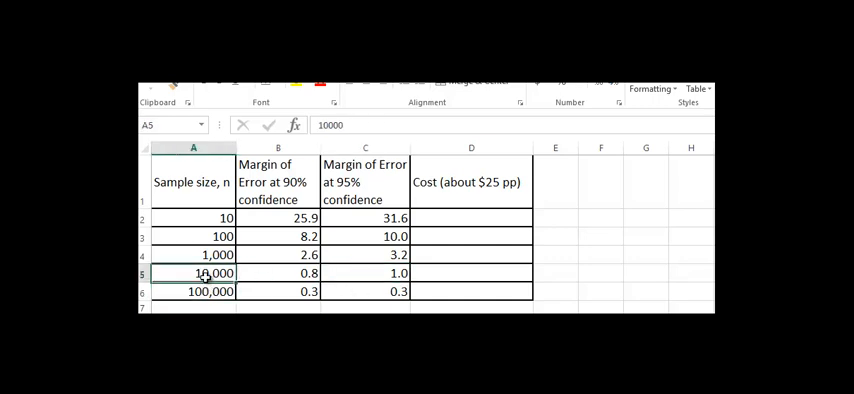
click(365, 291)
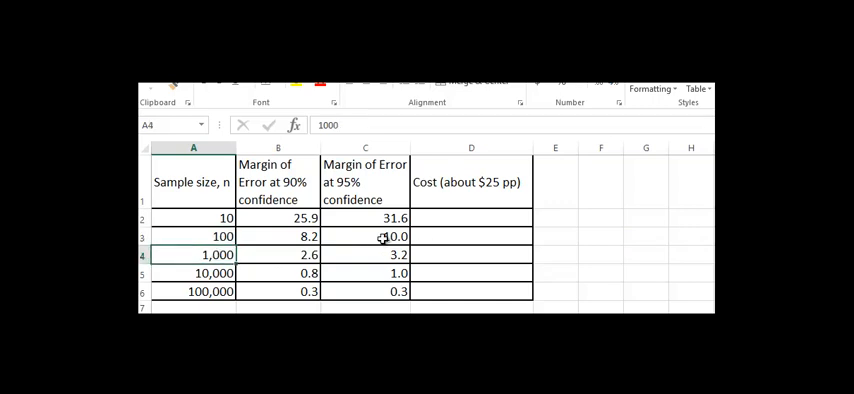
click(365, 235)
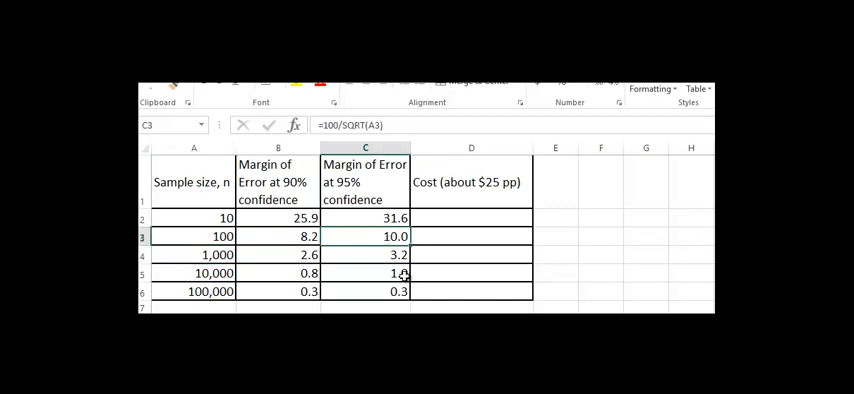
click(365, 254)
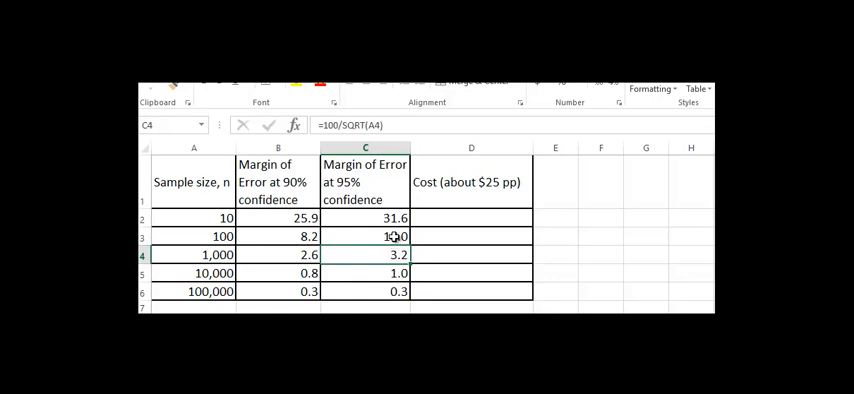
click(365, 236)
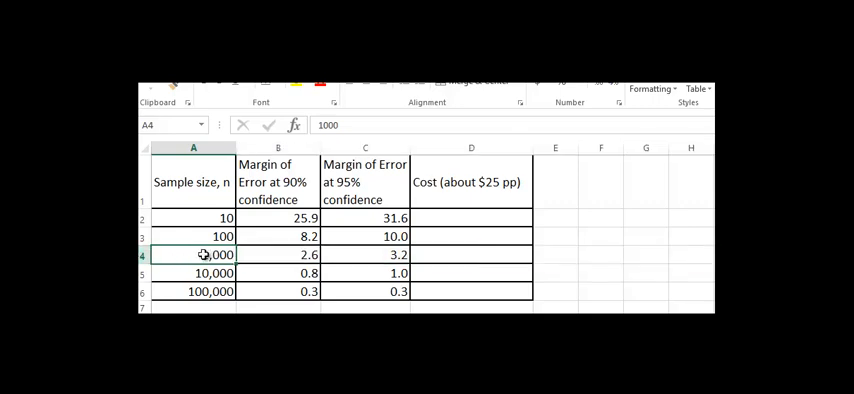
click(365, 255)
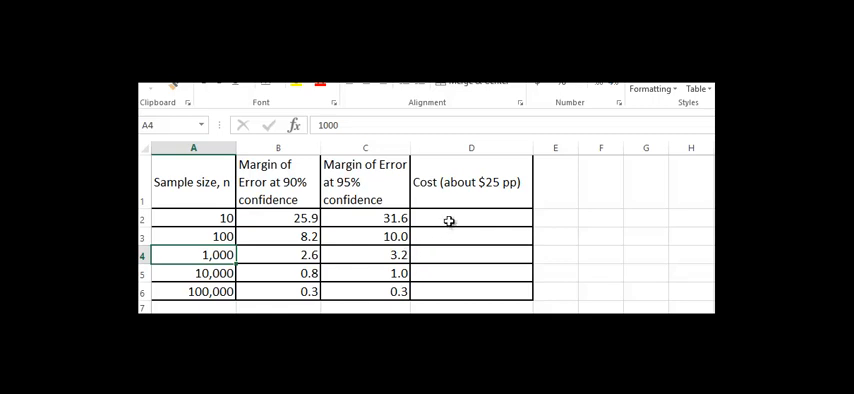
click(471, 218)
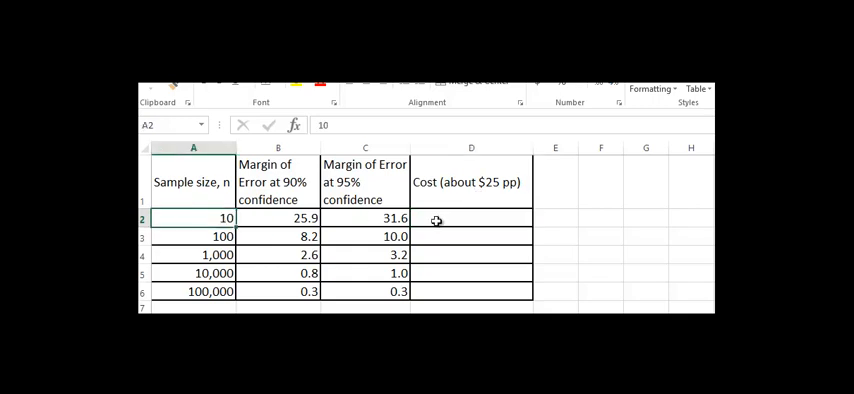
Enter =25*A2 in D2, giving a $250 cost for 10 respondents
click(471, 218)
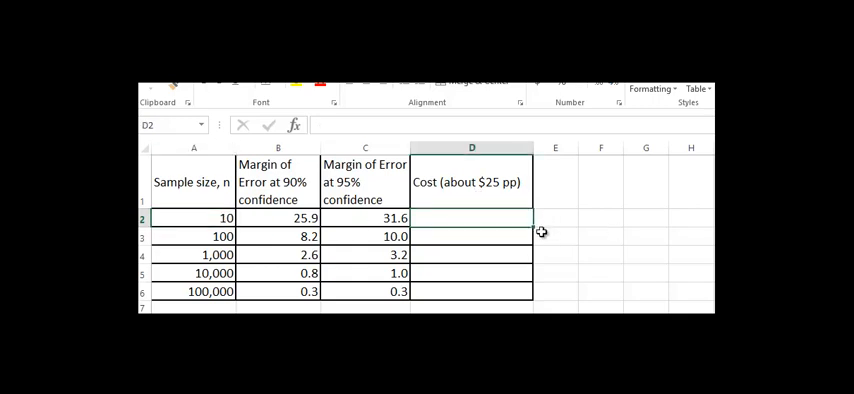
text(=)
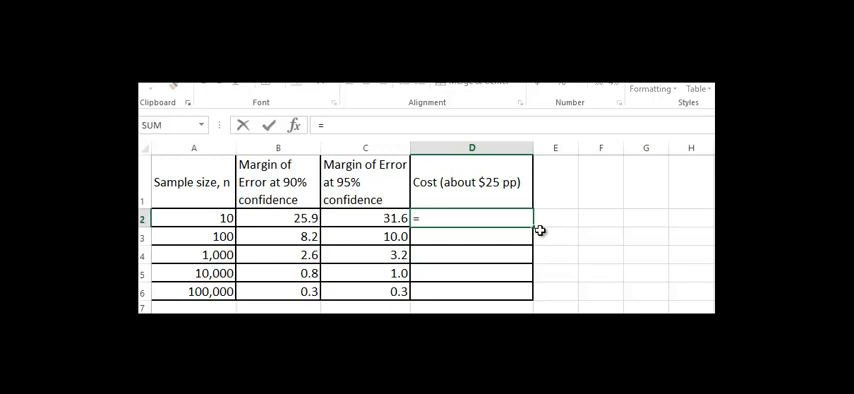
text(25)
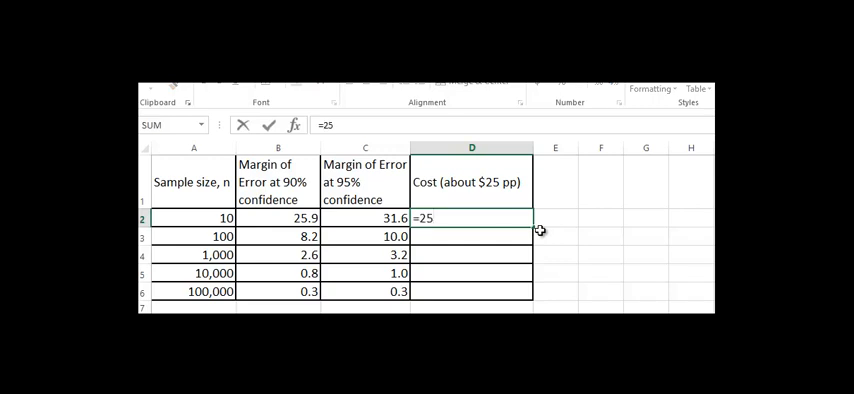
text(*)
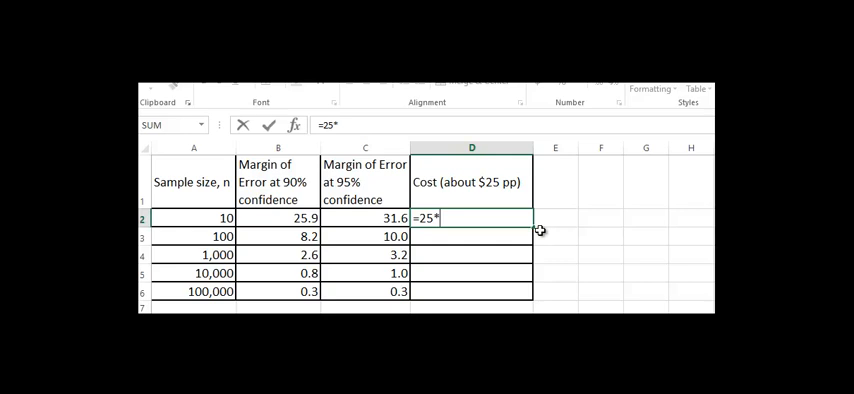
text(a)
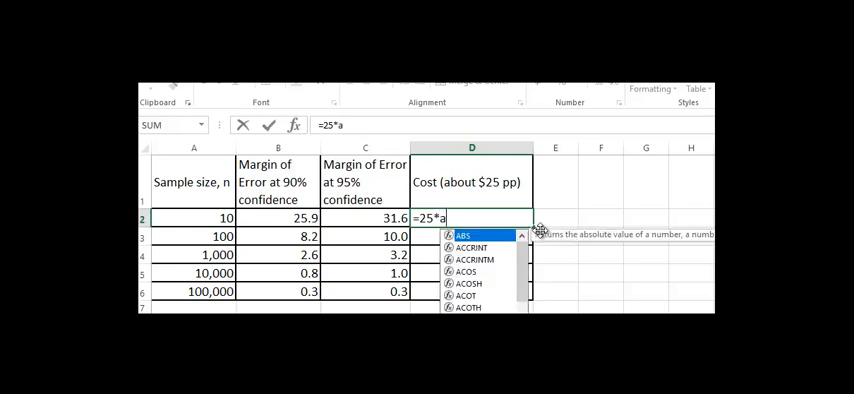
text(2)
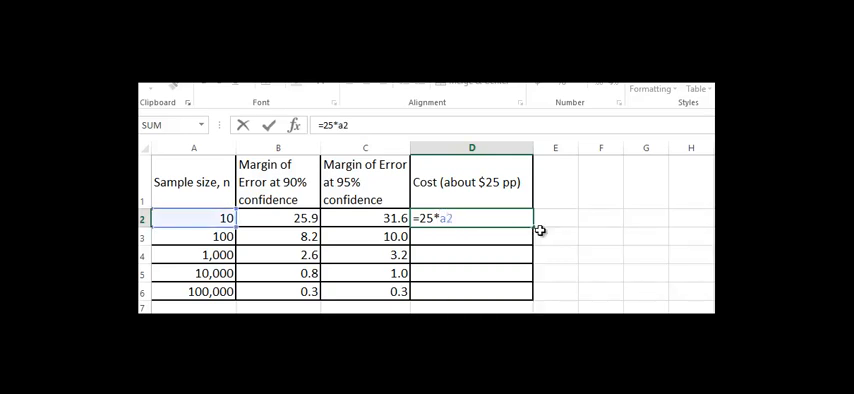
key(Return)
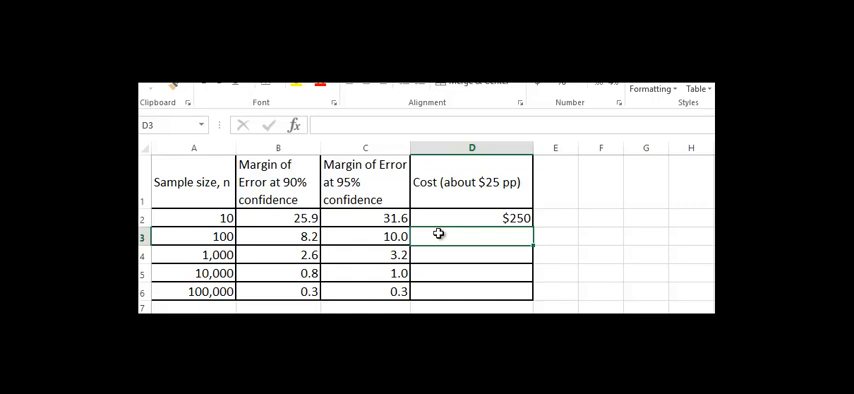
Enter a second cost formula in D3 ($2,500), select it for removal, then reselect D2
text(=25)
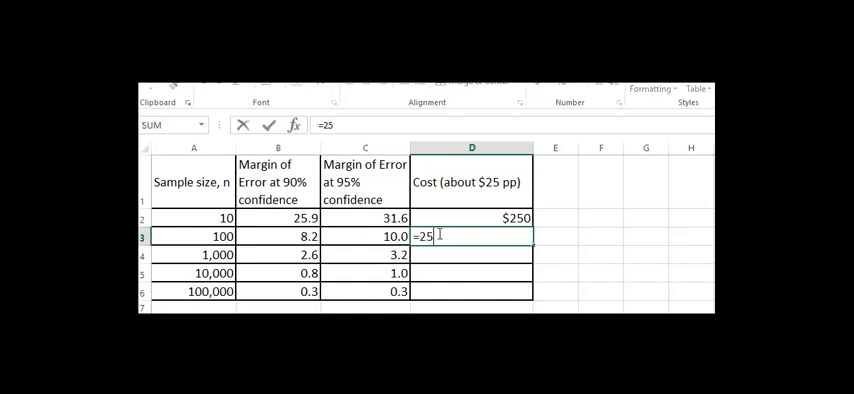
text(*)
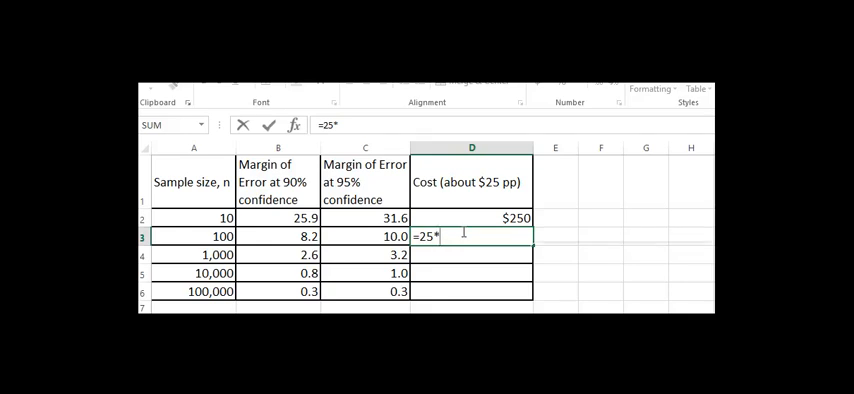
key(Return)
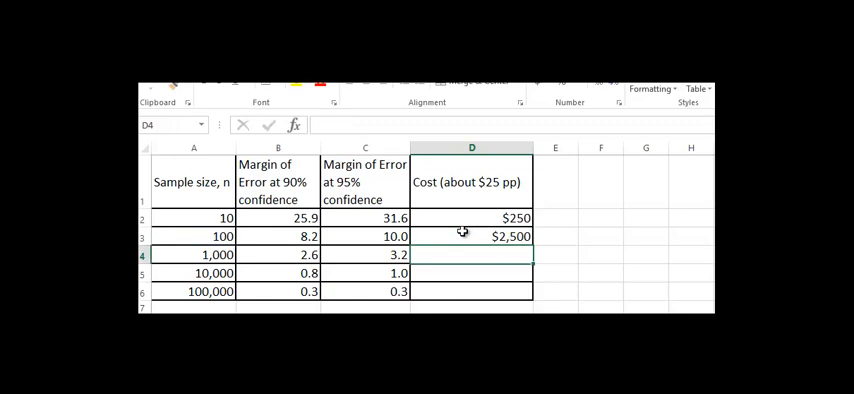
click(471, 235)
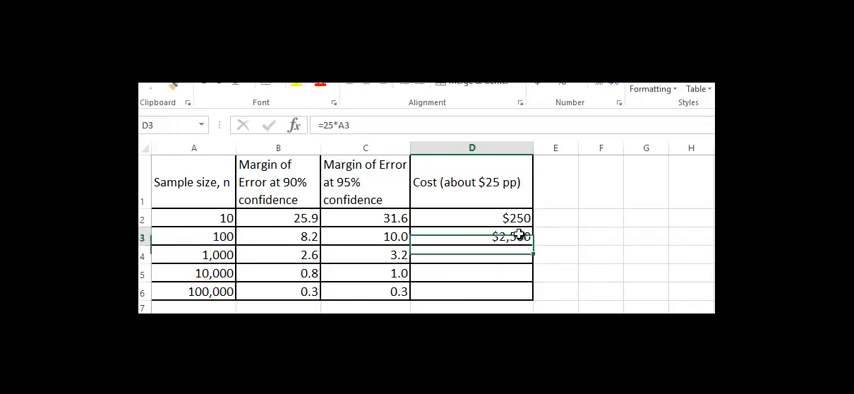
click(471, 218)
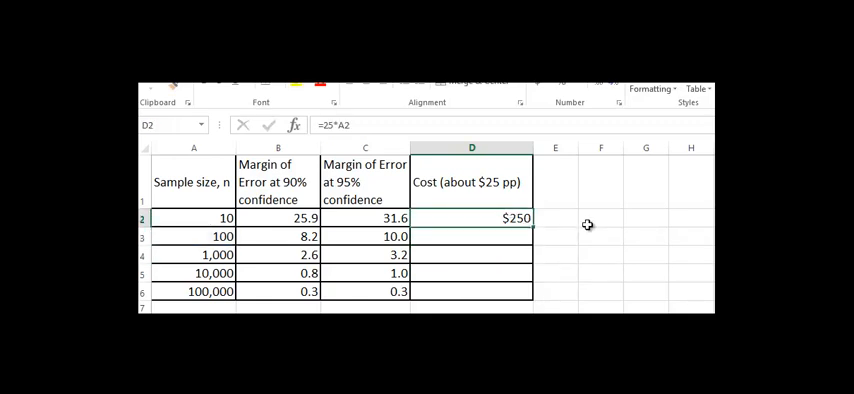
Enter =25*A2 in D2 and fill it down, with costs reaching $2,500,000 for 100,000 people
text(=)
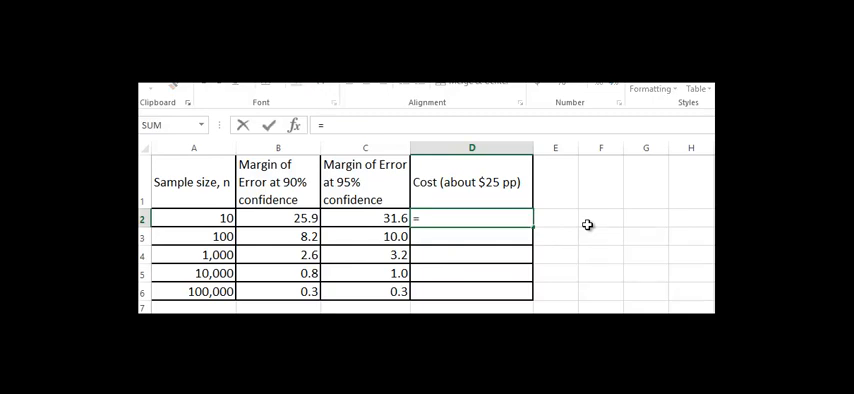
text(25*)
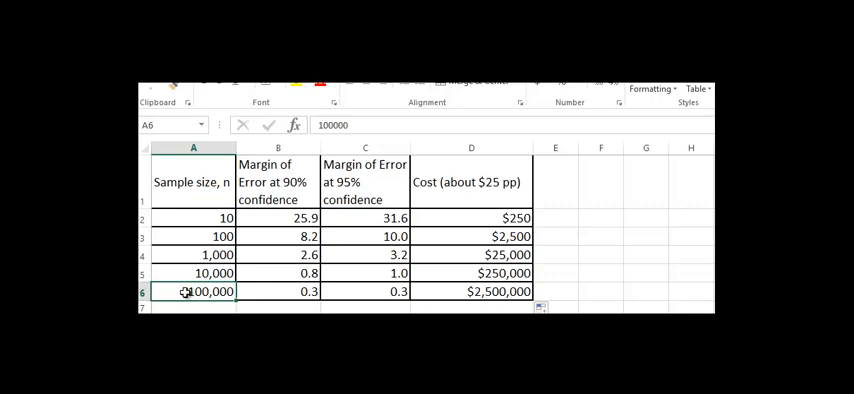
mouse_move(483, 174)
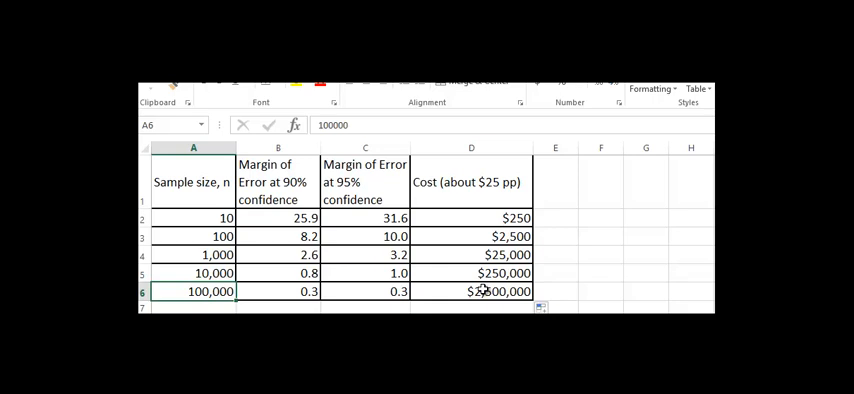
click(471, 291)
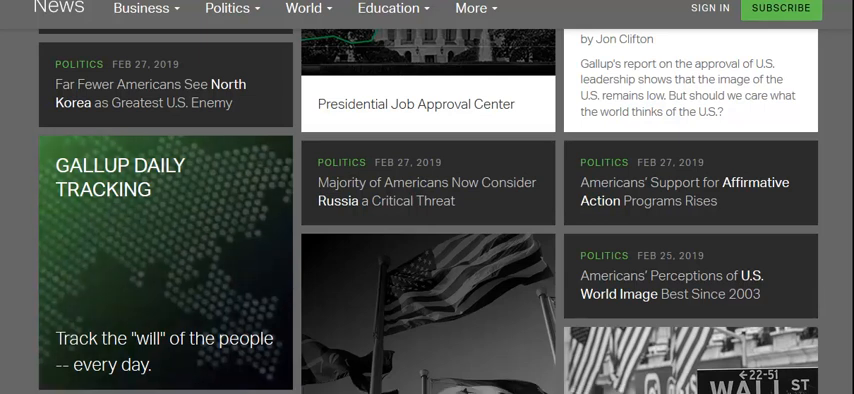
mouse_move(178, 228)
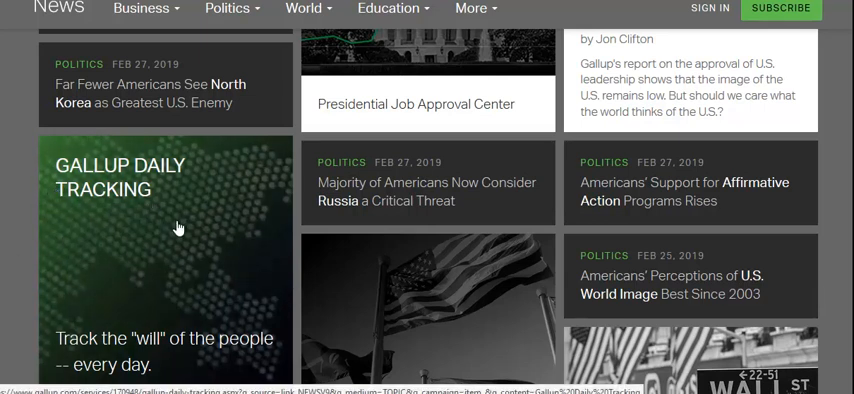
mouse_move(185, 208)
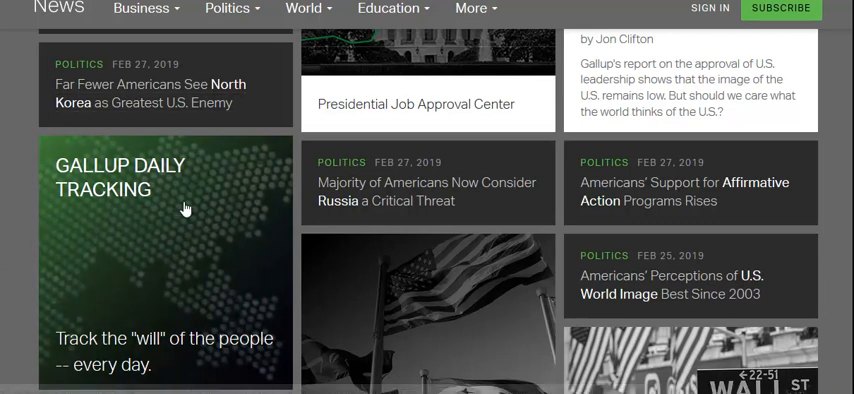
scroll(down, 3)
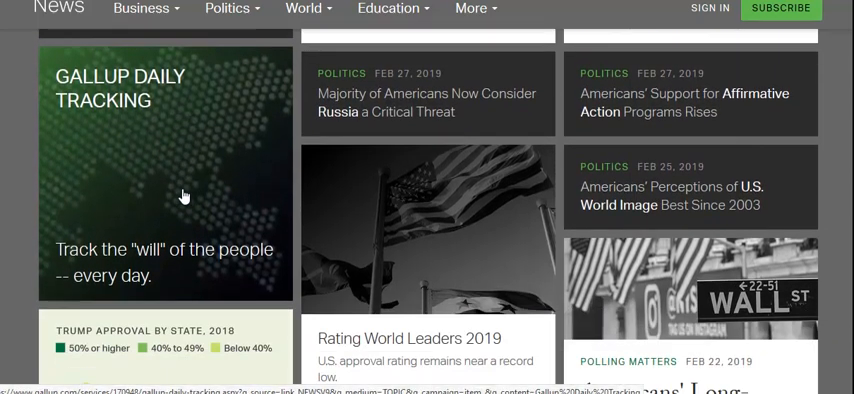
mouse_move(200, 175)
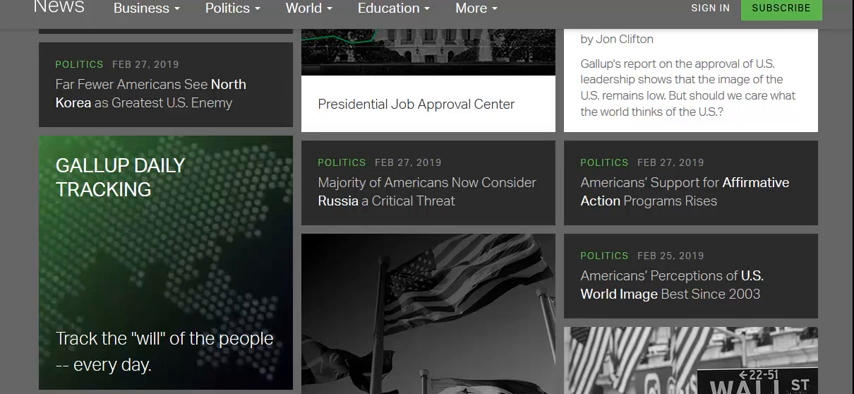
Open the Gallup story 'Far Fewer Americans See North Korea as Greatest U.S. Enemy'
click(160, 84)
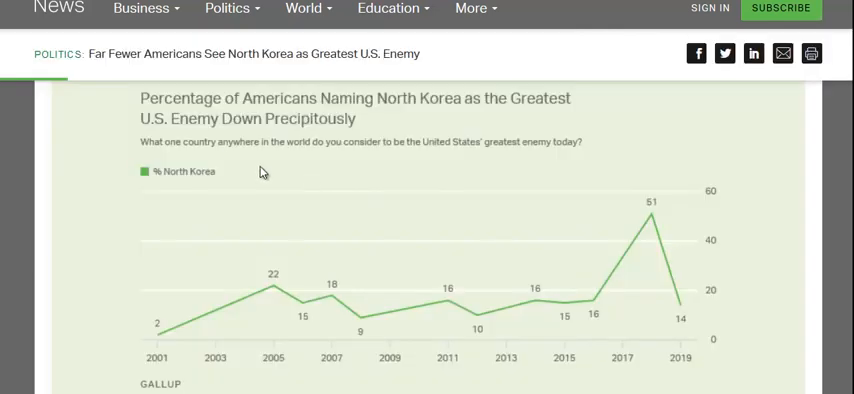
mouse_move(390, 80)
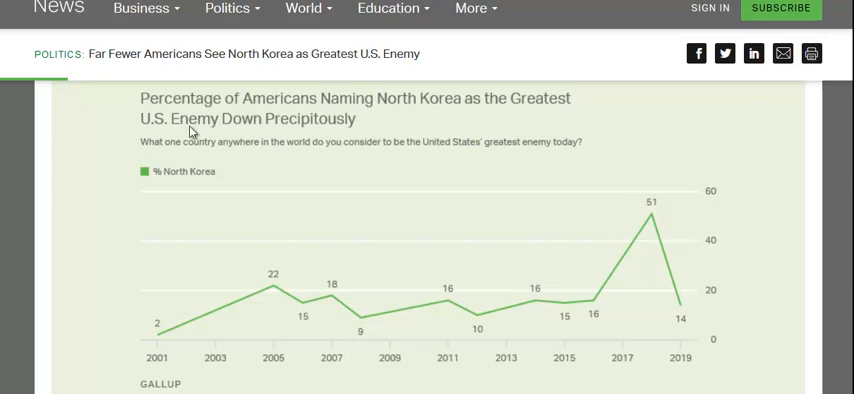
mouse_move(338, 341)
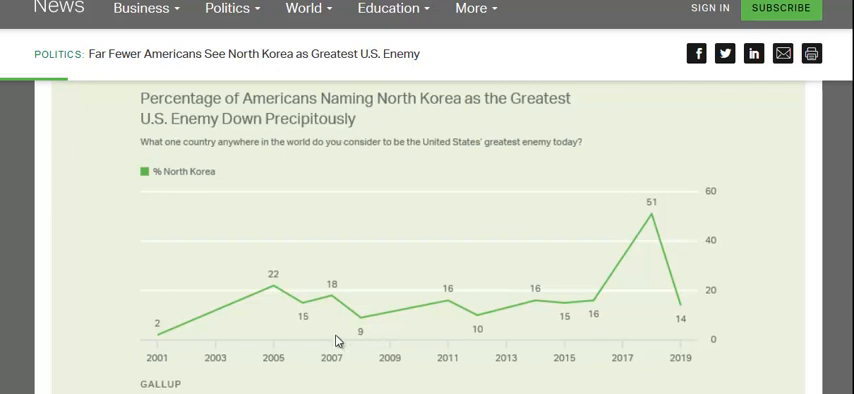
mouse_move(386, 307)
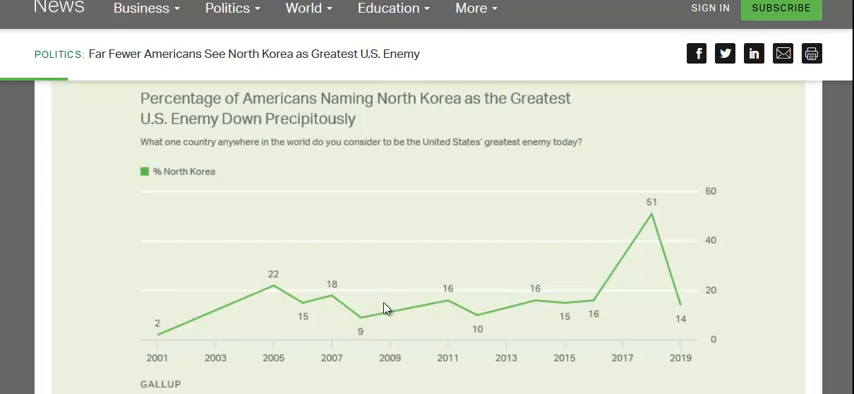
mouse_move(629, 307)
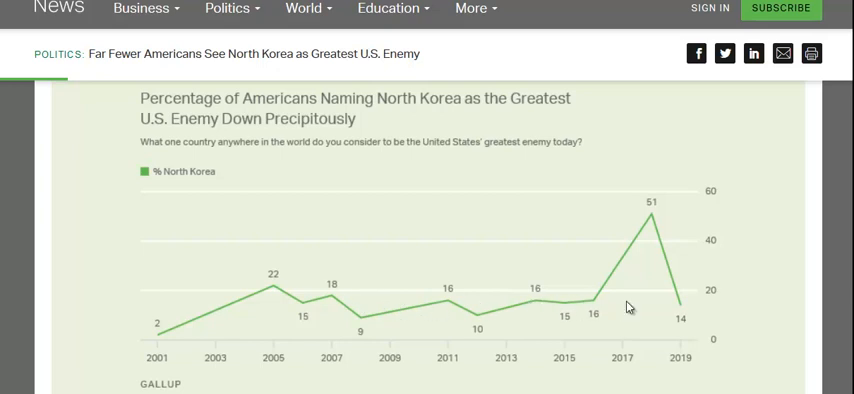
mouse_move(651, 210)
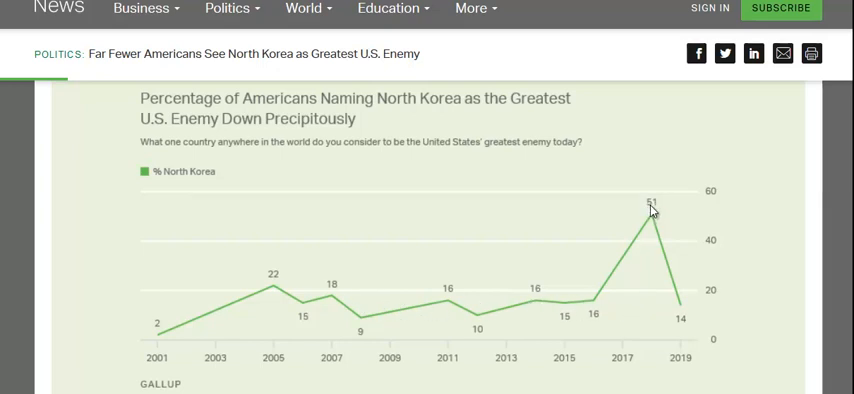
mouse_move(684, 321)
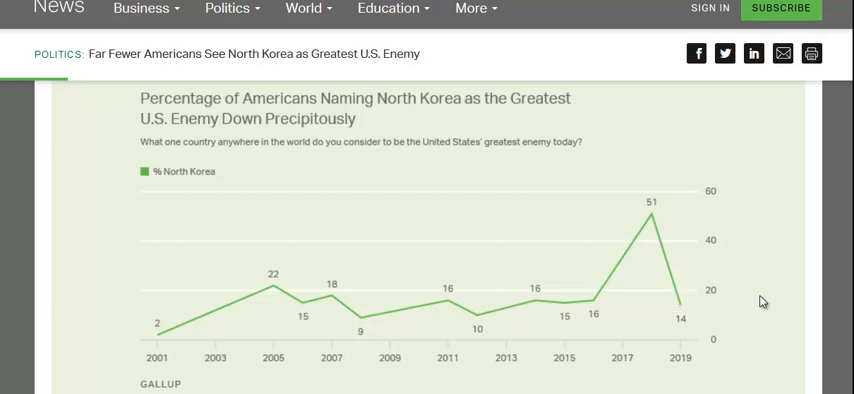
mouse_move(810, 312)
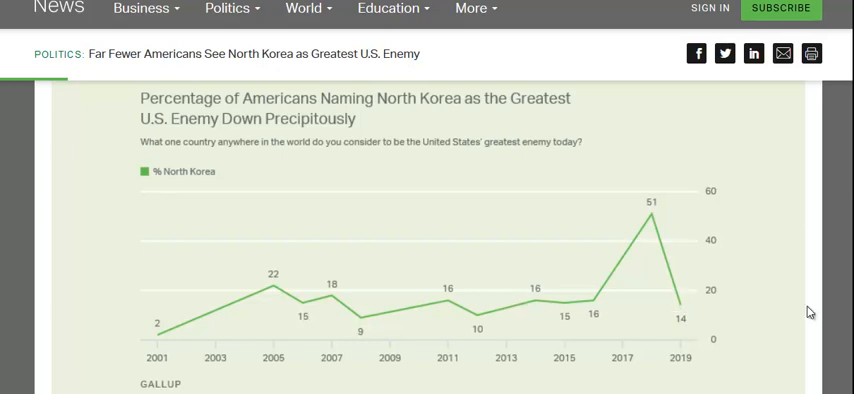
mouse_move(704, 186)
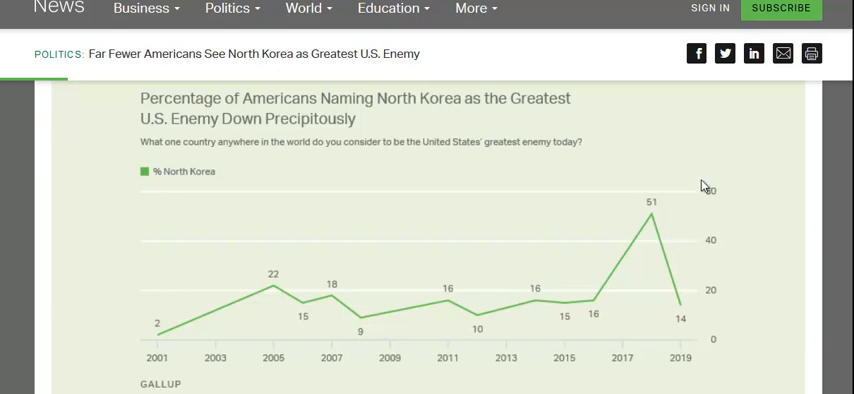
mouse_move(705, 186)
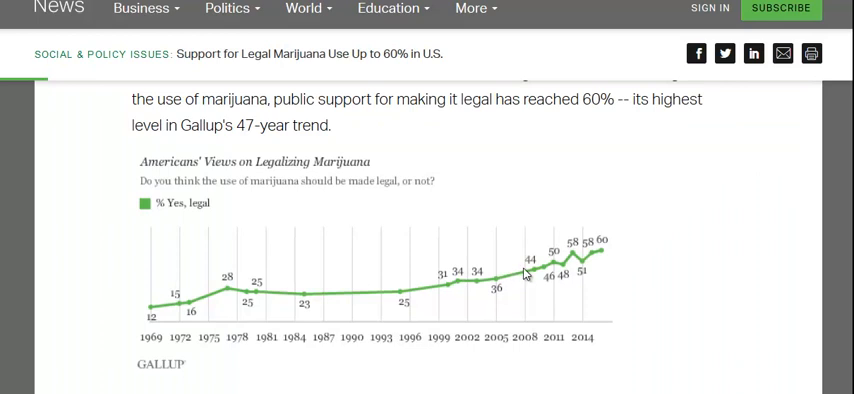
mouse_move(577, 262)
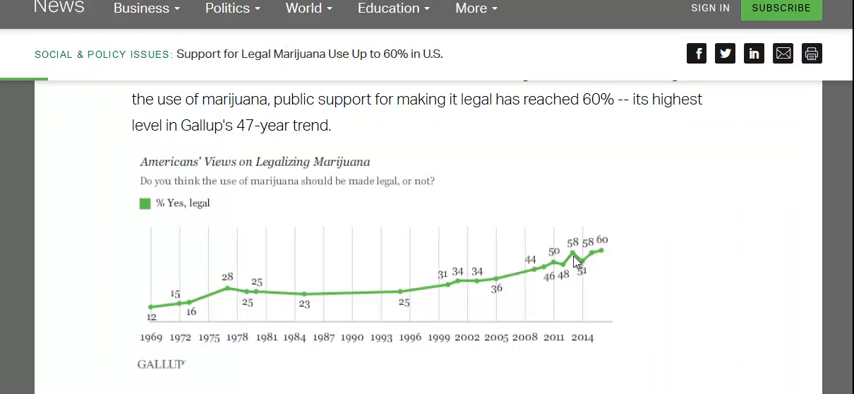
mouse_move(521, 284)
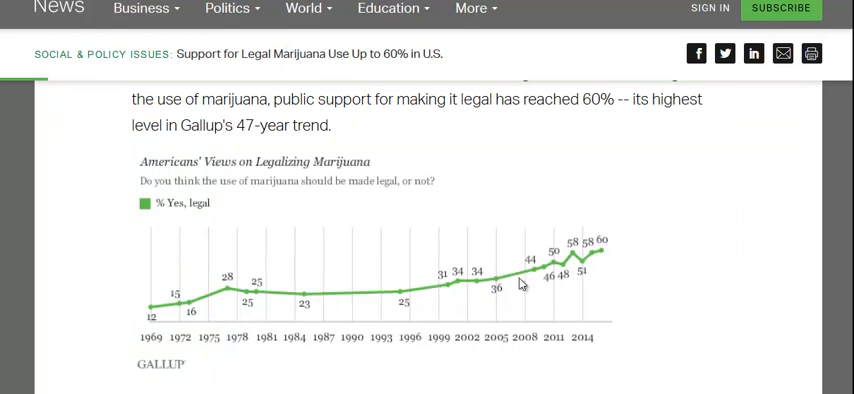
mouse_move(615, 253)
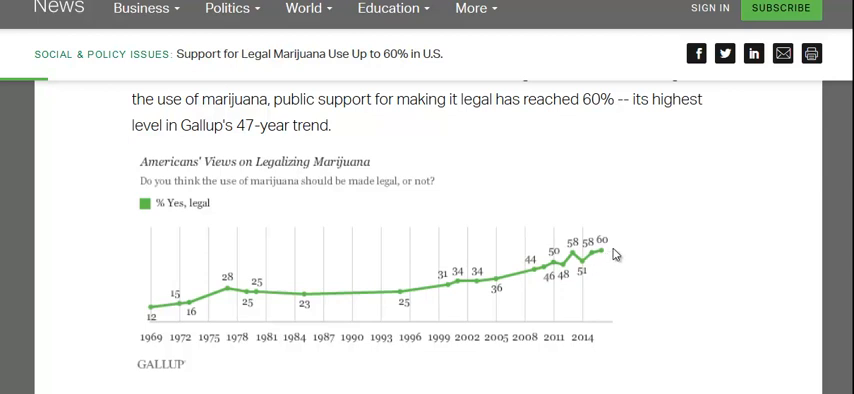
mouse_move(615, 254)
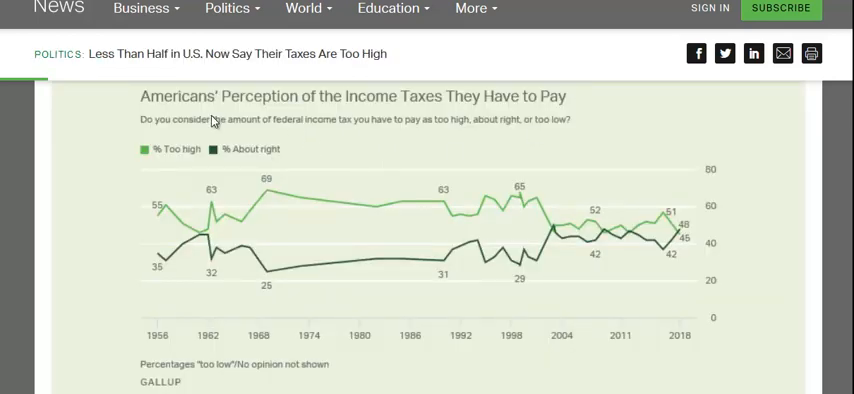
mouse_move(427, 104)
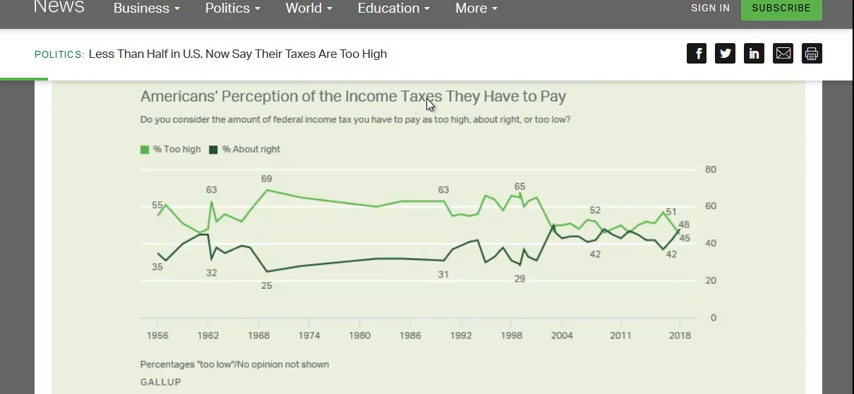
mouse_move(480, 337)
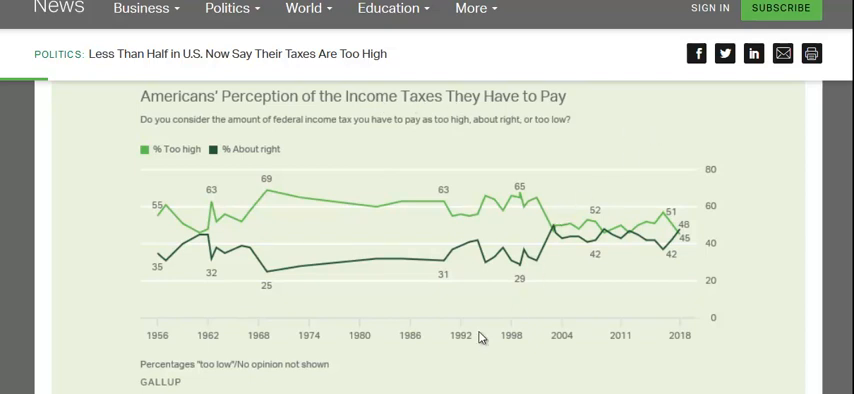
mouse_move(665, 334)
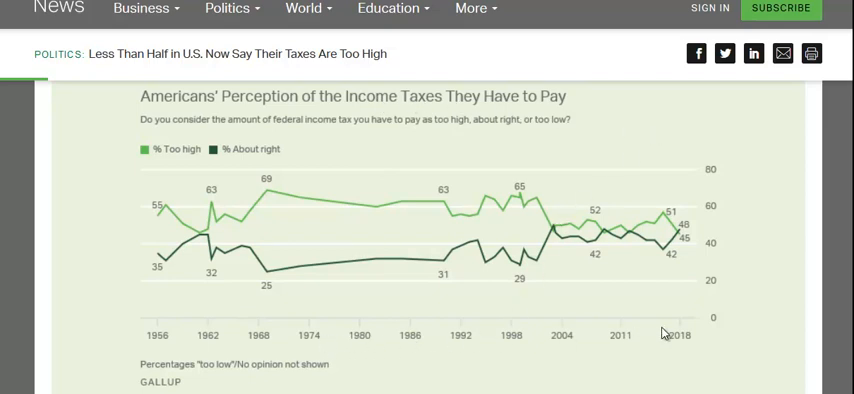